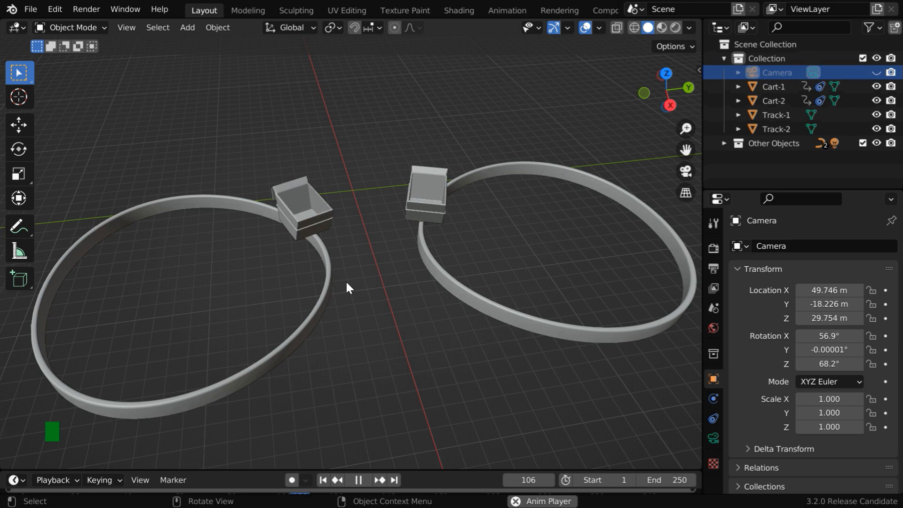
# Stop the cart animation playback and return the timeline to the first frame
pyautogui.click(357, 479)
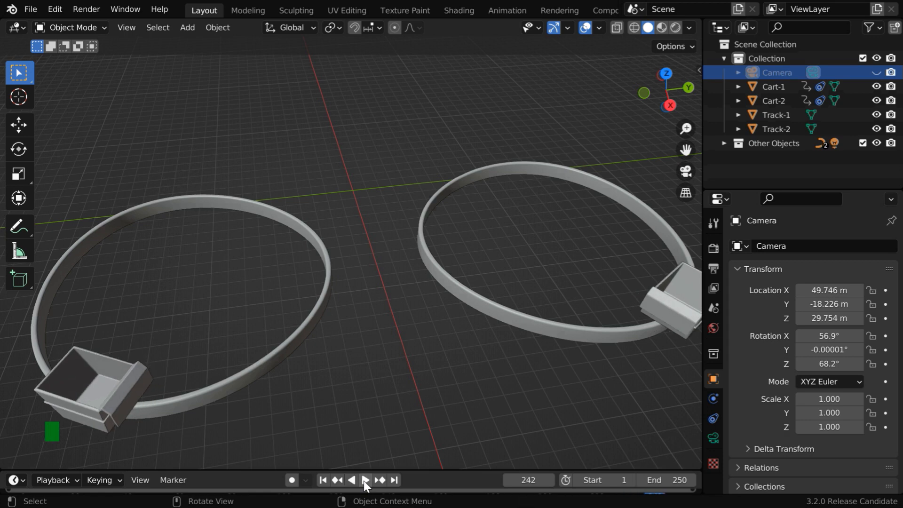
pyautogui.click(323, 480)
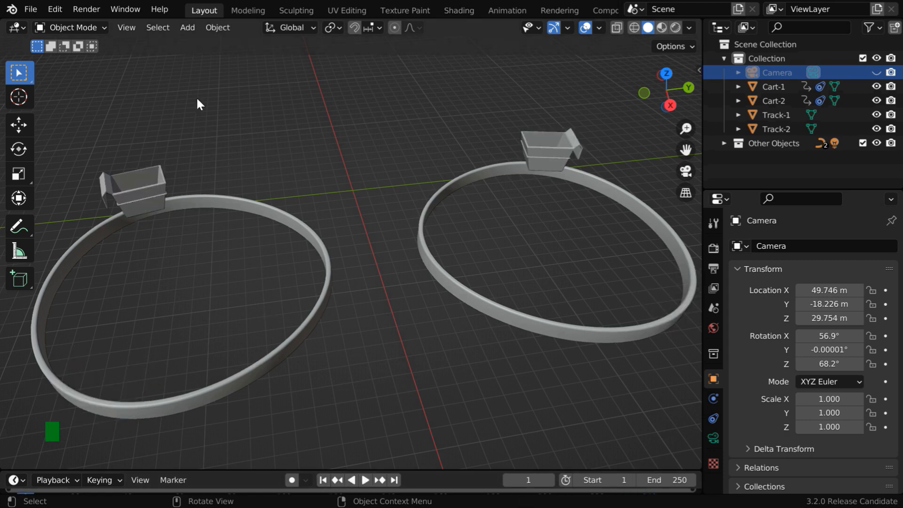
# Add a UV sphere mesh at the world origin
pyautogui.click(187, 28)
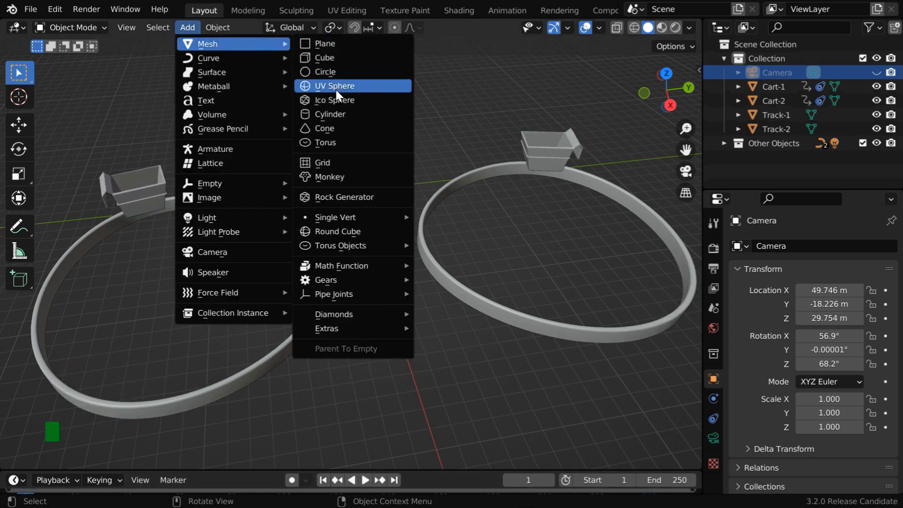
pyautogui.click(334, 86)
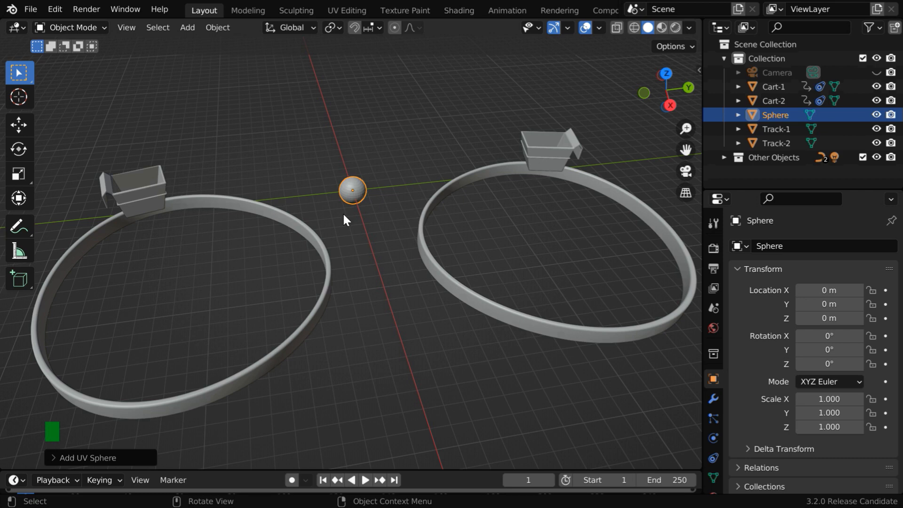
pyautogui.moveTo(353, 215)
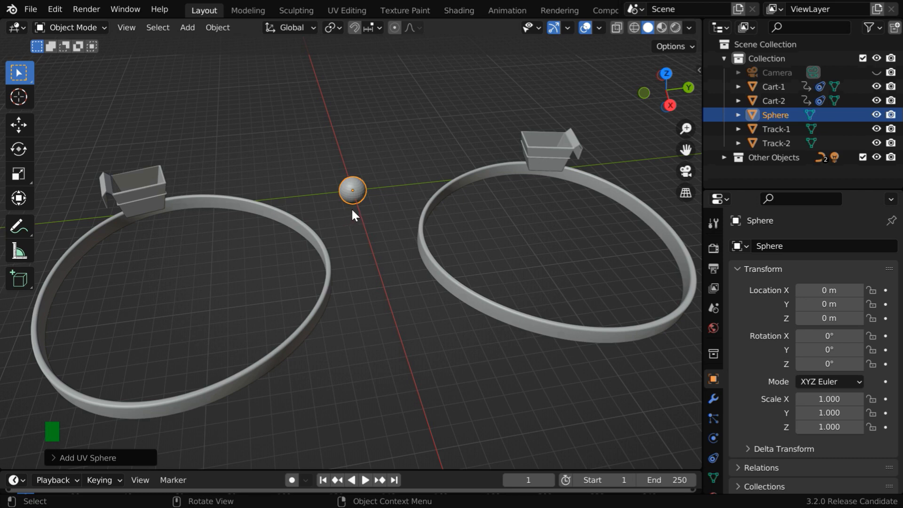
# Snap the sphere to Cart-1 and raise it to Z 2.5 m inside the bucket
pyautogui.click(138, 192)
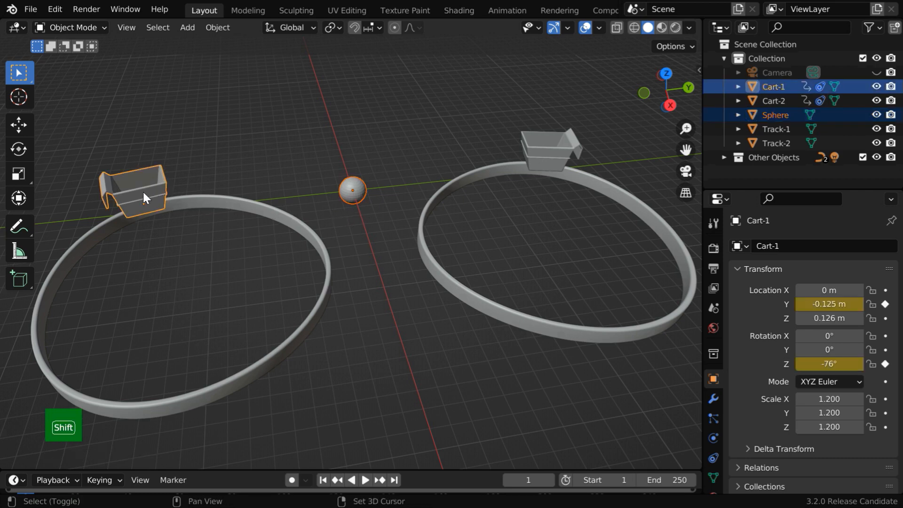
pyautogui.click(218, 27)
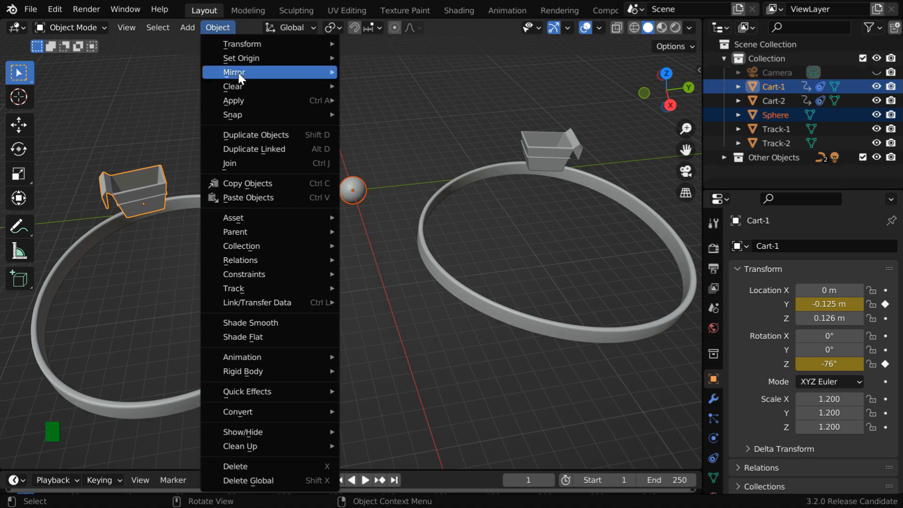
pyautogui.moveTo(232, 114)
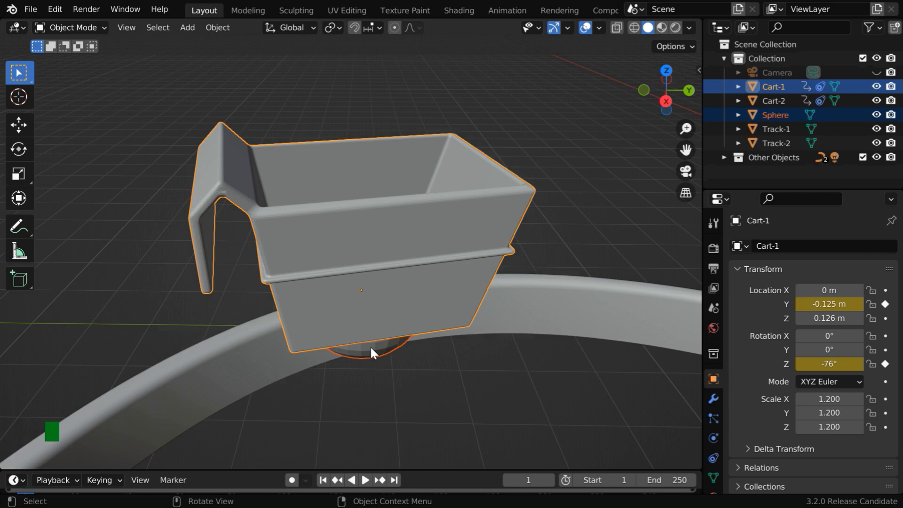
pyautogui.click(775, 115)
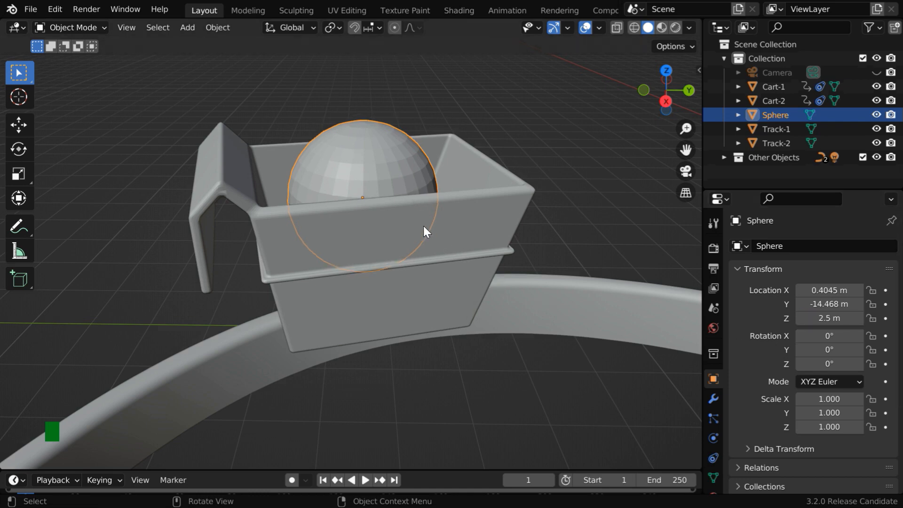
pyautogui.moveTo(403, 202)
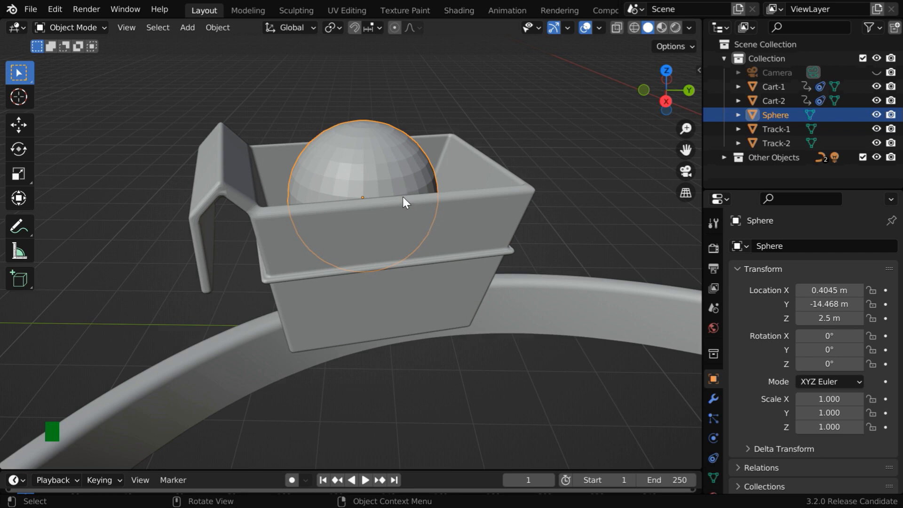
pyautogui.moveTo(409, 210)
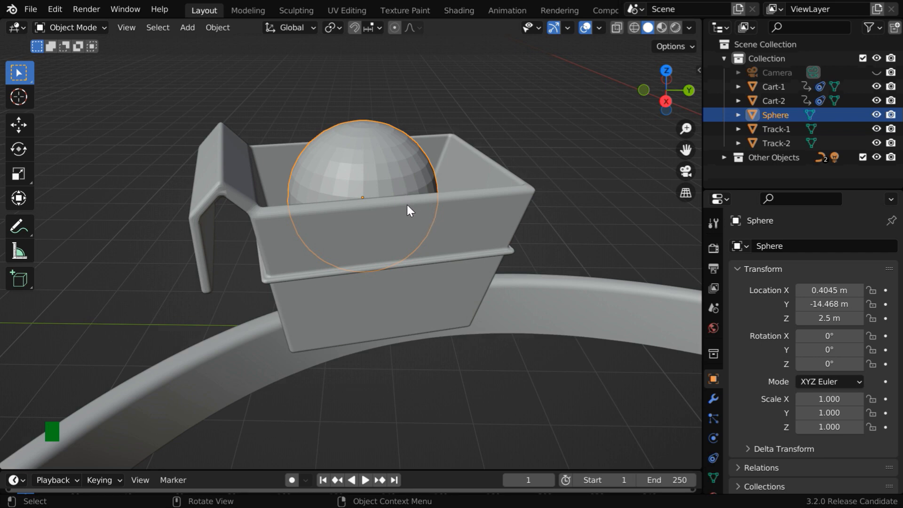
pyautogui.scroll(-3)
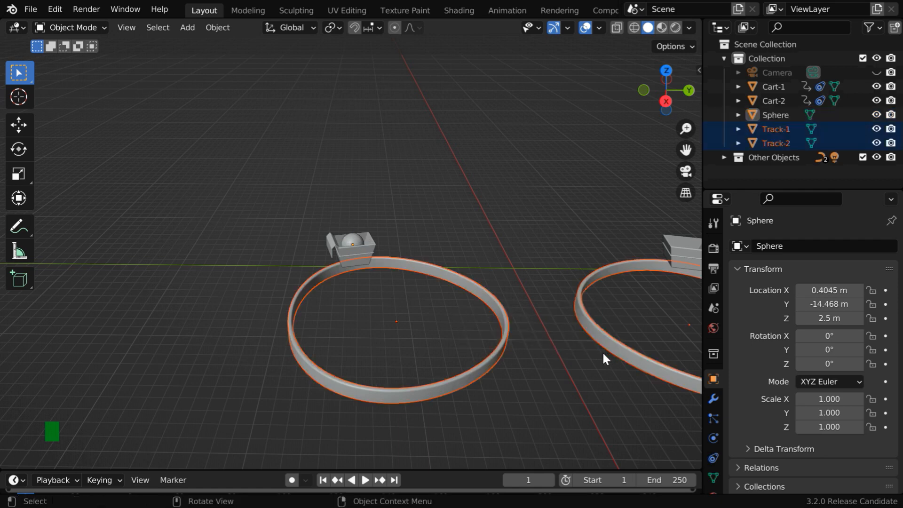
pyautogui.press('KP_Period')
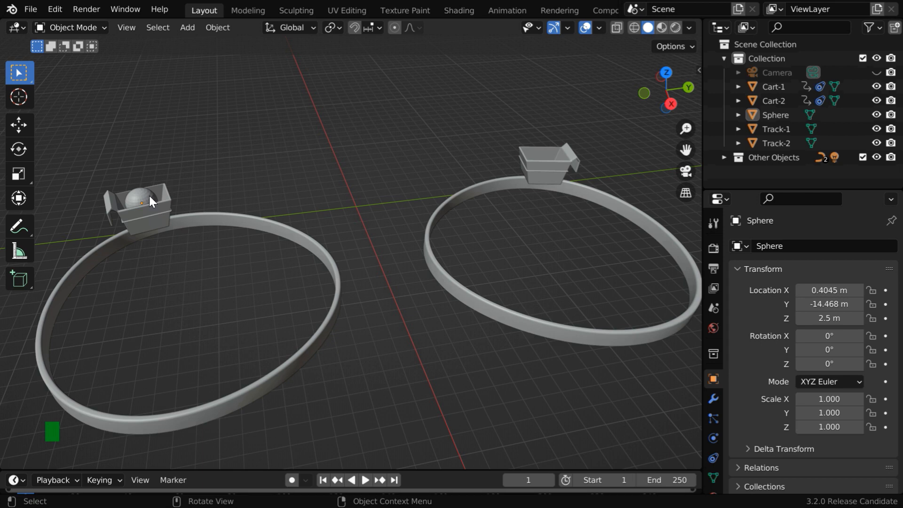
# Add a Child Of constraint to the sphere with Cart-1 as its target
pyautogui.click(141, 201)
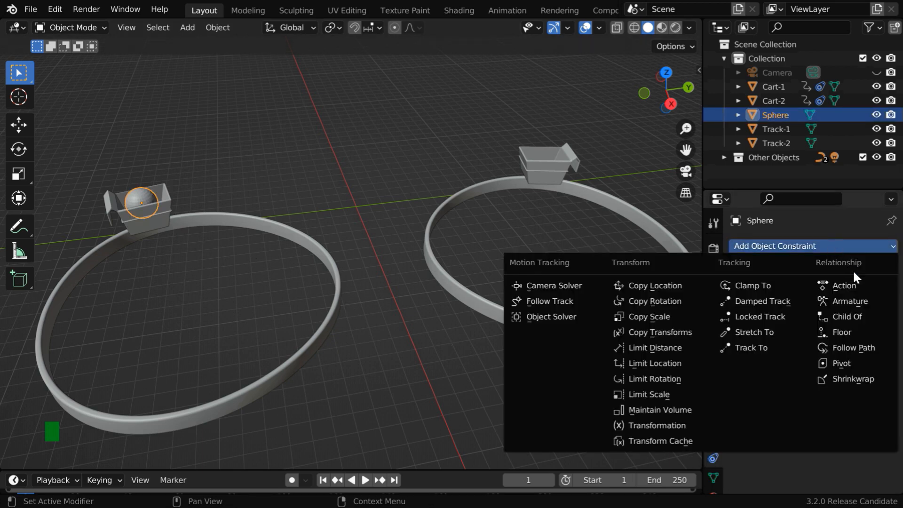
pyautogui.click(846, 316)
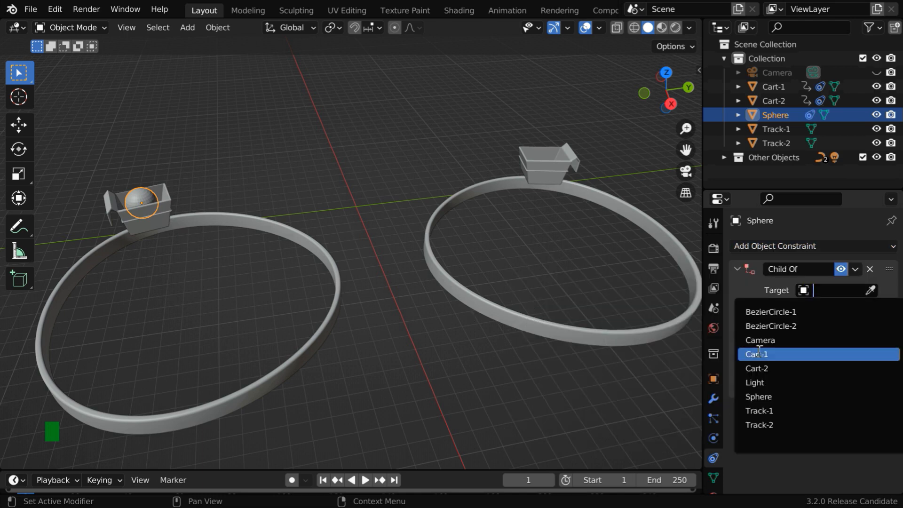
pyautogui.click(756, 354)
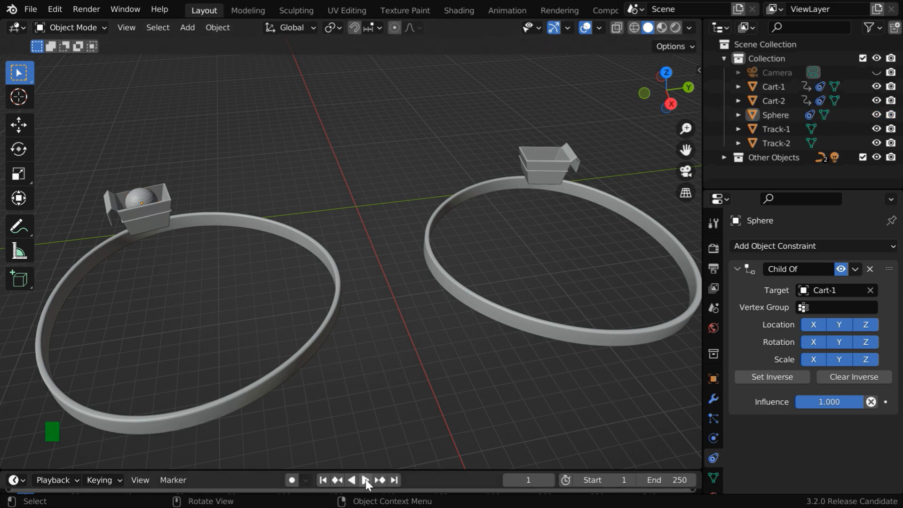
# Play the animation to confirm the sphere rides inside Cart-1, then stop it
pyautogui.click(364, 479)
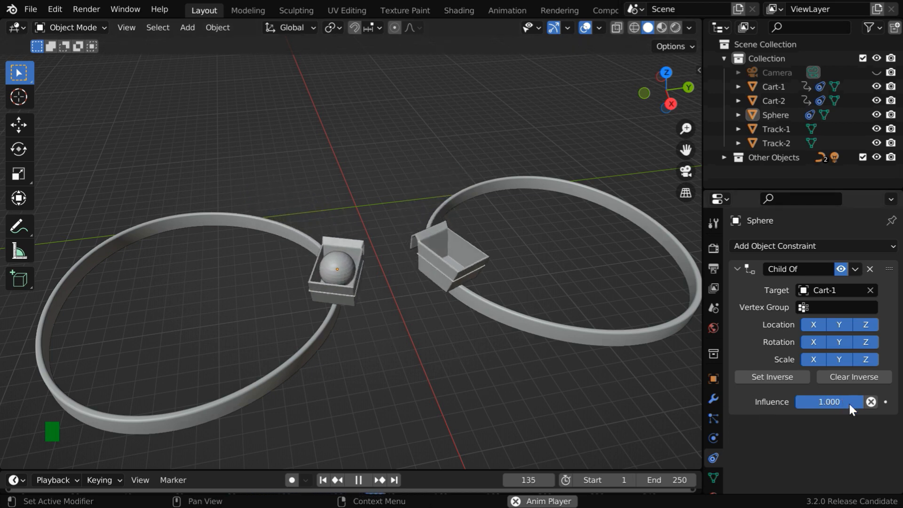
pyautogui.click(357, 479)
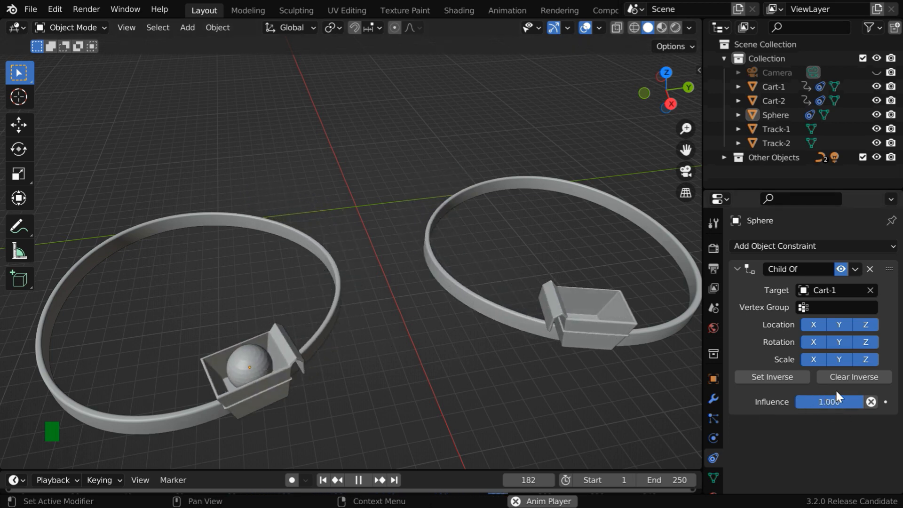
pyautogui.click(357, 480)
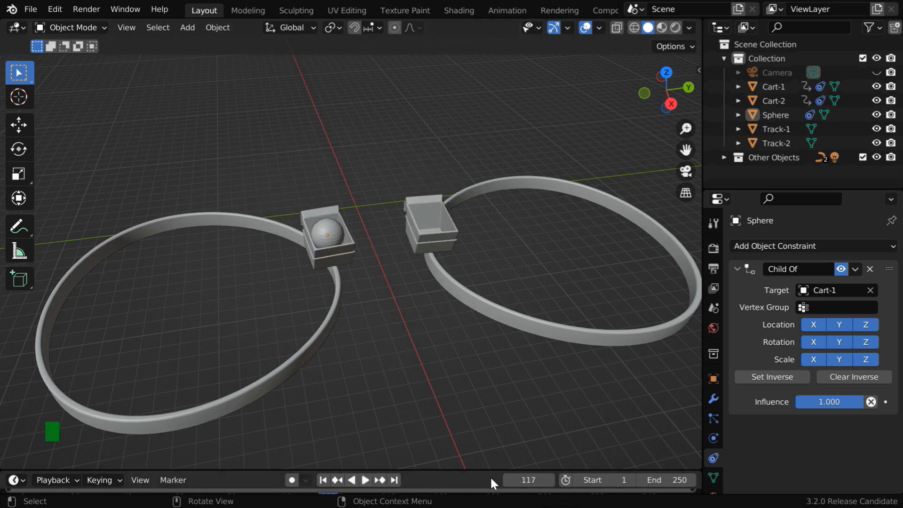
# Move the timeline to frame 125, where the two carts approach each other
pyautogui.click(526, 480)
pyautogui.write('125')
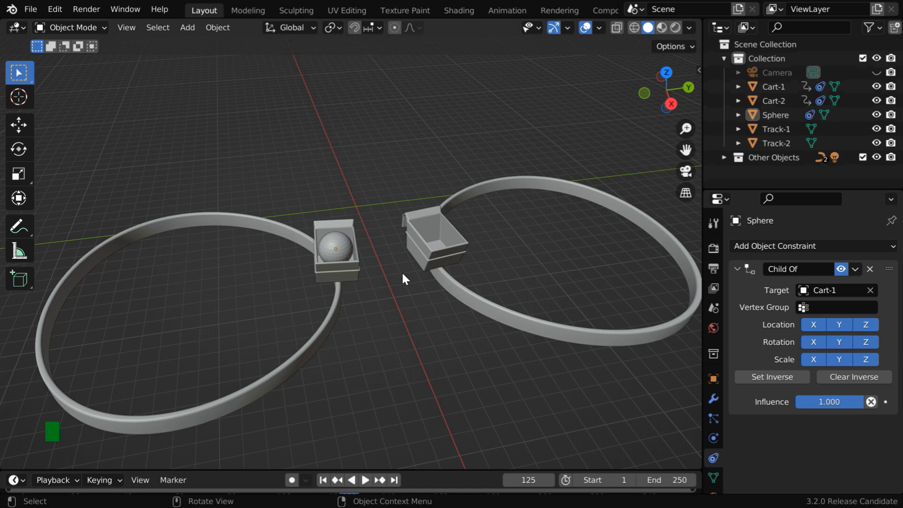
pyautogui.moveTo(380, 281)
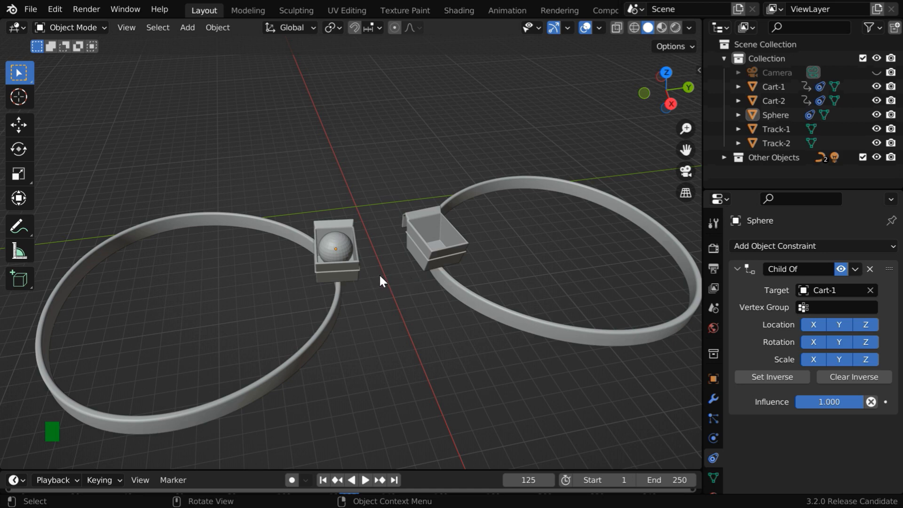
pyautogui.moveTo(387, 284)
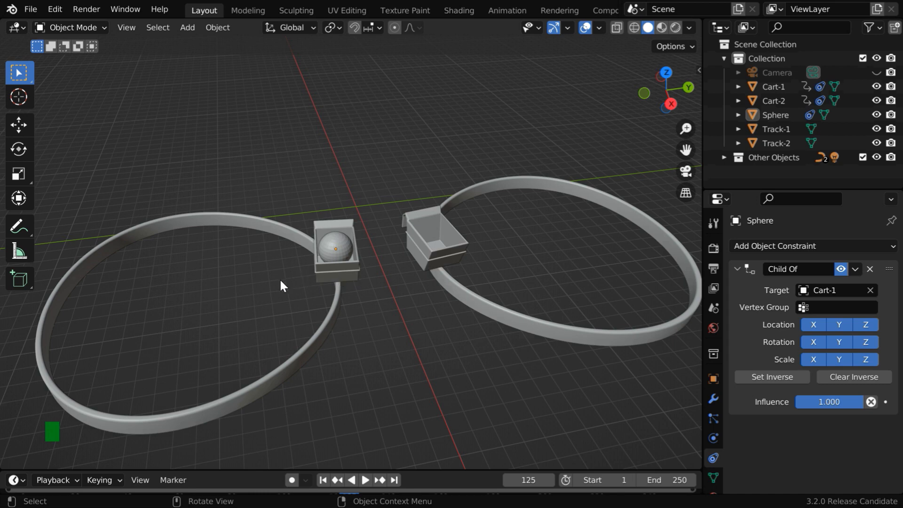
pyautogui.moveTo(403, 290)
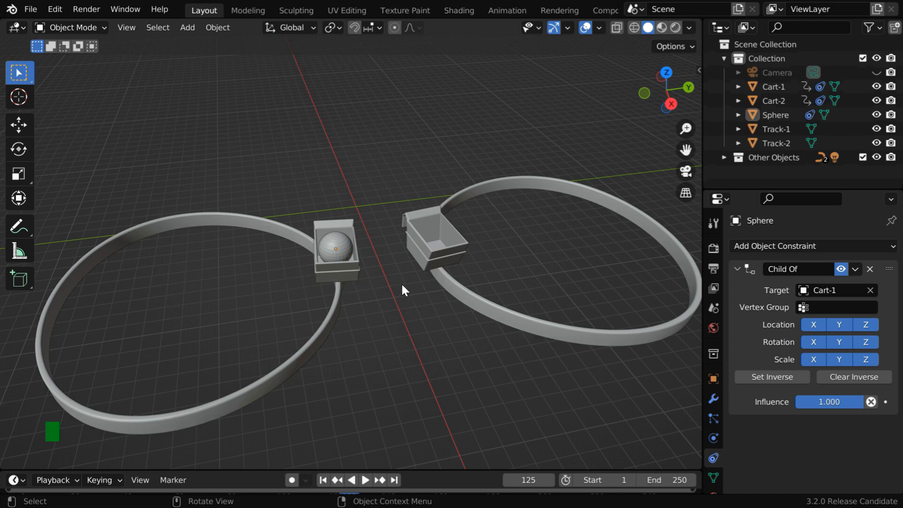
pyautogui.moveTo(441, 358)
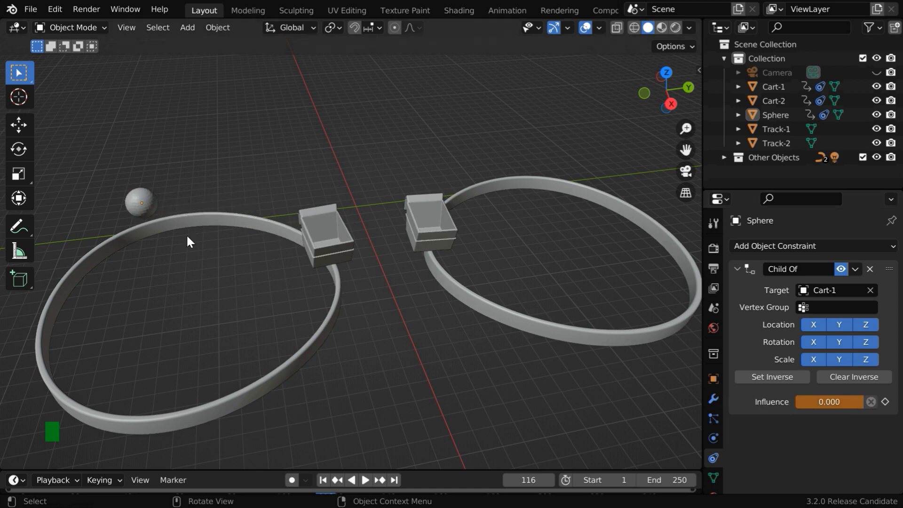
pyautogui.moveTo(185, 229)
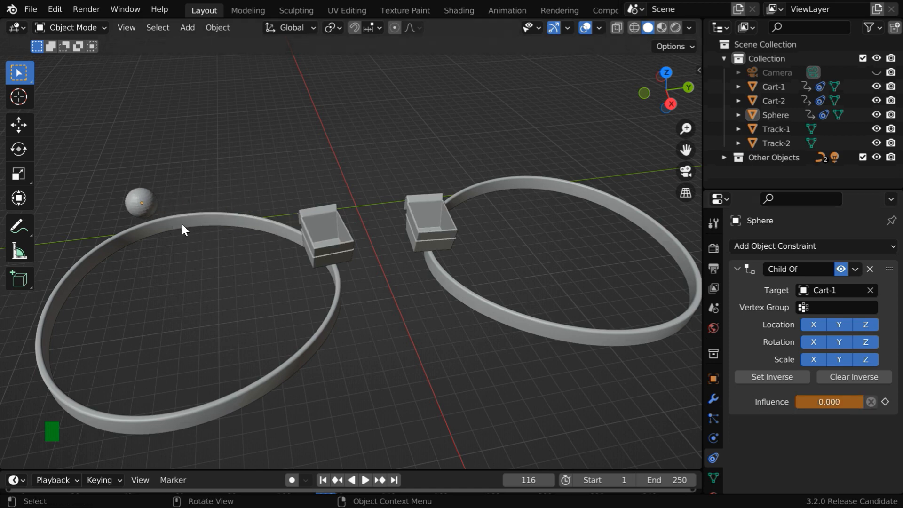
pyautogui.moveTo(594, 408)
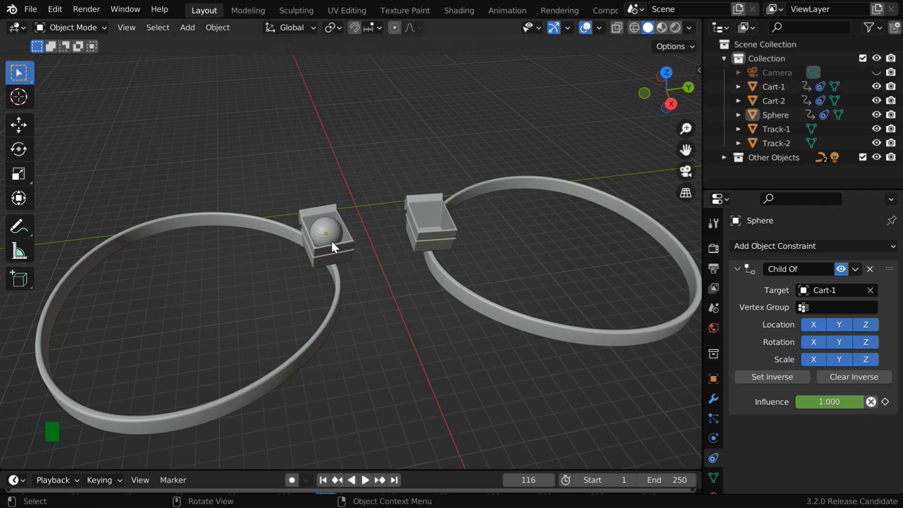
pyautogui.moveTo(351, 270)
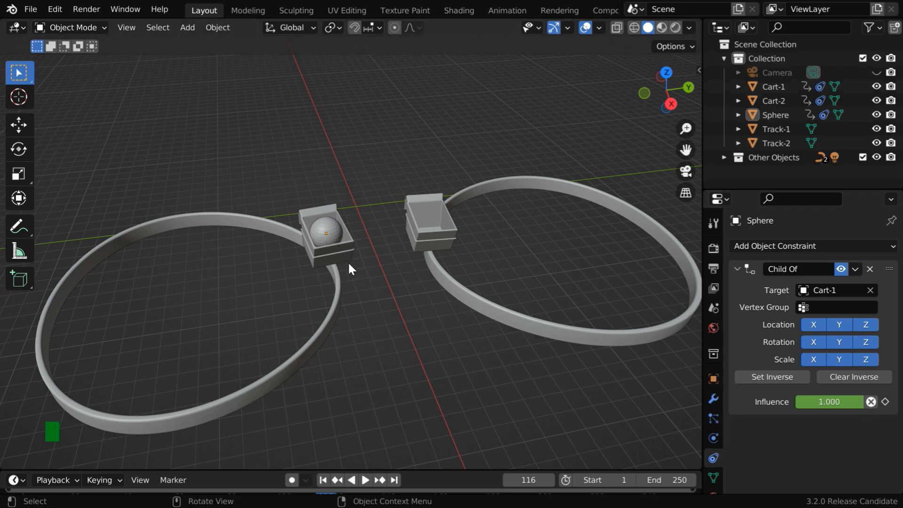
pyautogui.moveTo(275, 226)
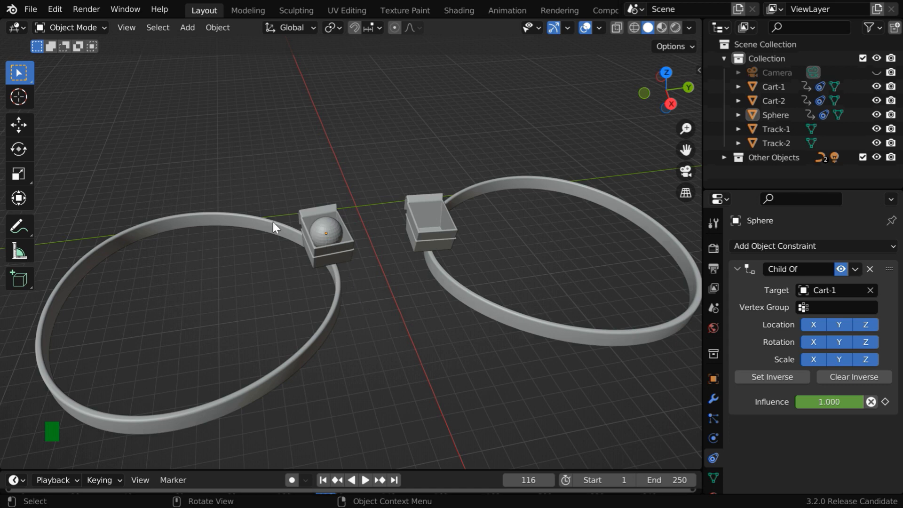
pyautogui.moveTo(315, 262)
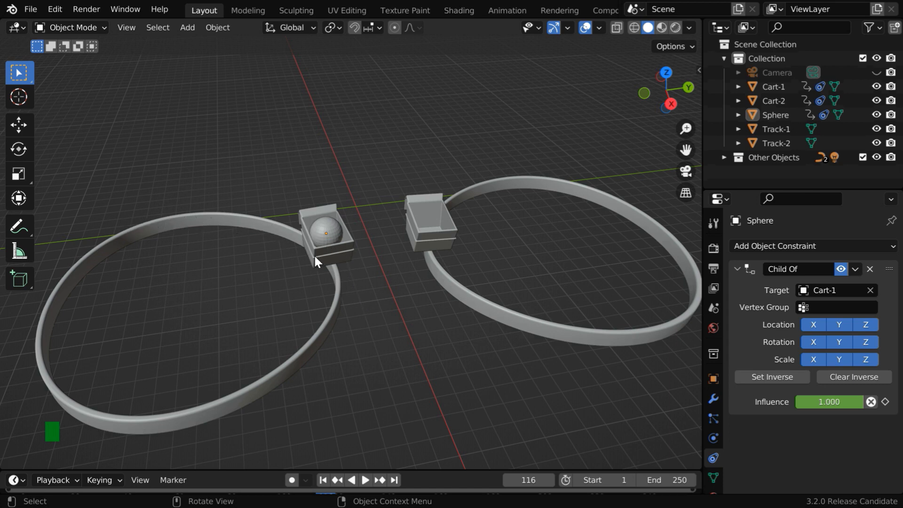
pyautogui.moveTo(337, 243)
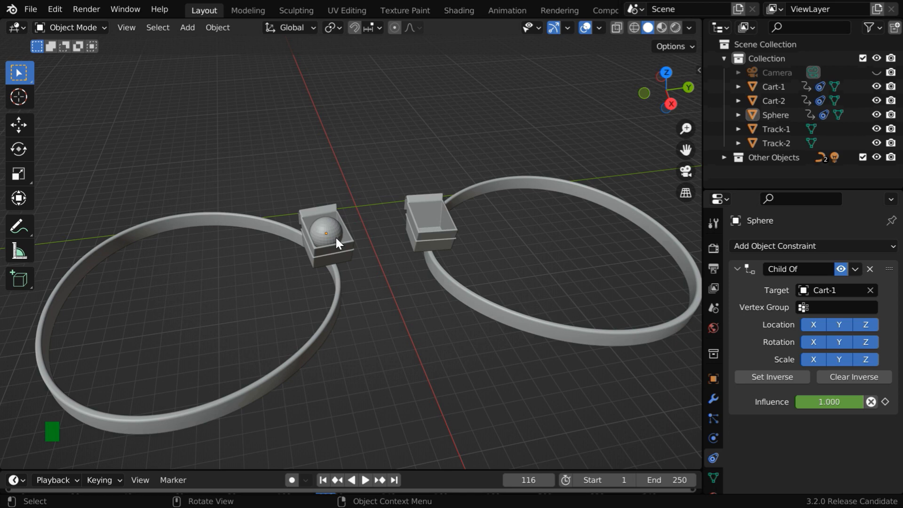
pyautogui.moveTo(384, 321)
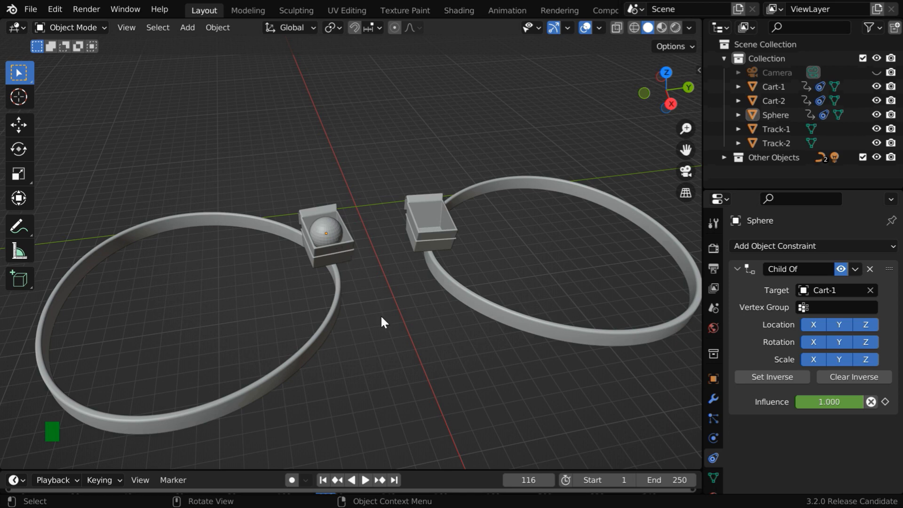
# Keyframe the sphere's location at frame 115, then advance to frame 116
pyautogui.moveTo(852, 401); pyautogui.dragTo(818, 401)
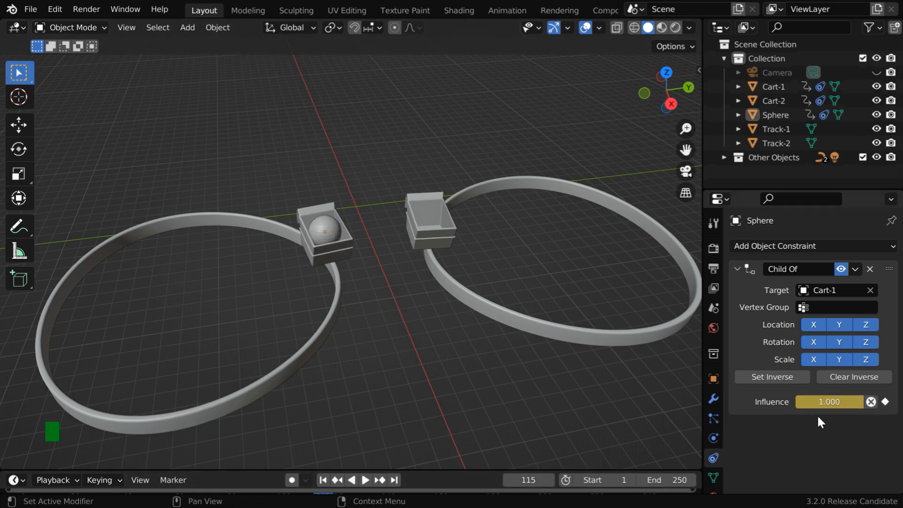
pyautogui.click(323, 231)
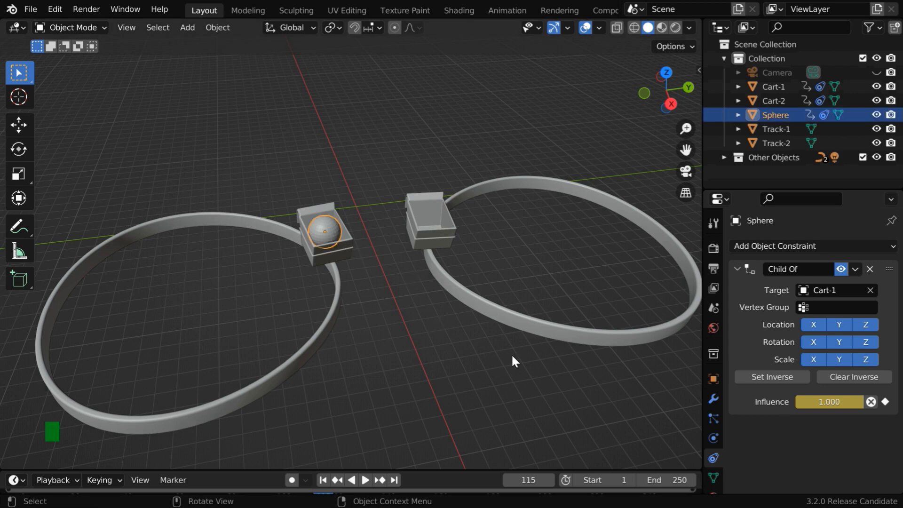
pyautogui.click(712, 379)
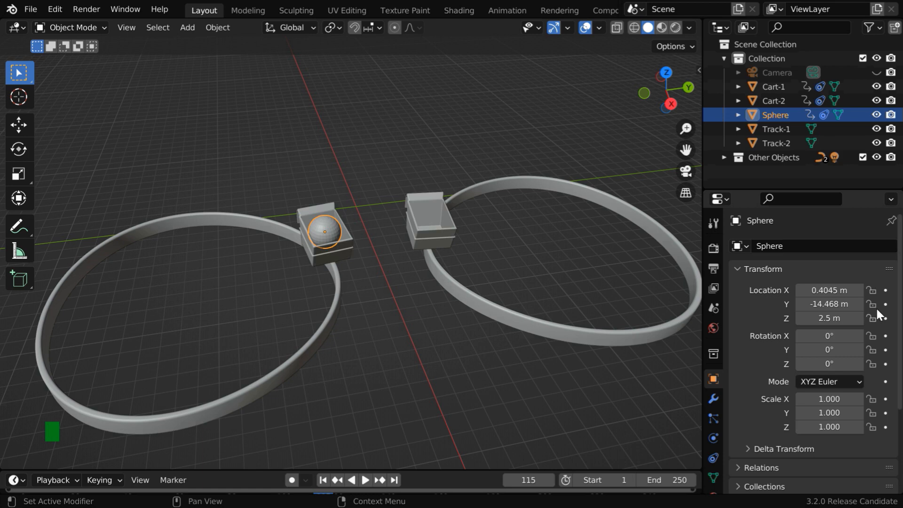
pyautogui.click(884, 317)
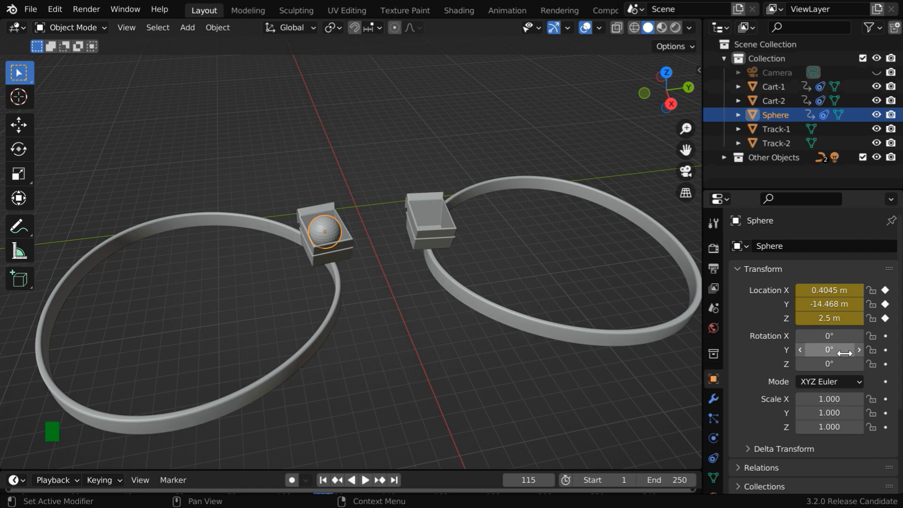
pyautogui.click(549, 480)
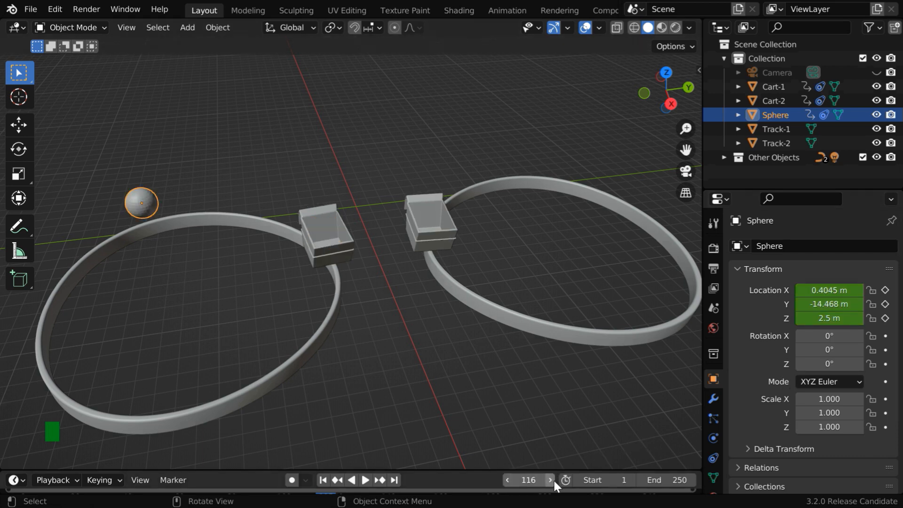
pyautogui.moveTo(142, 205)
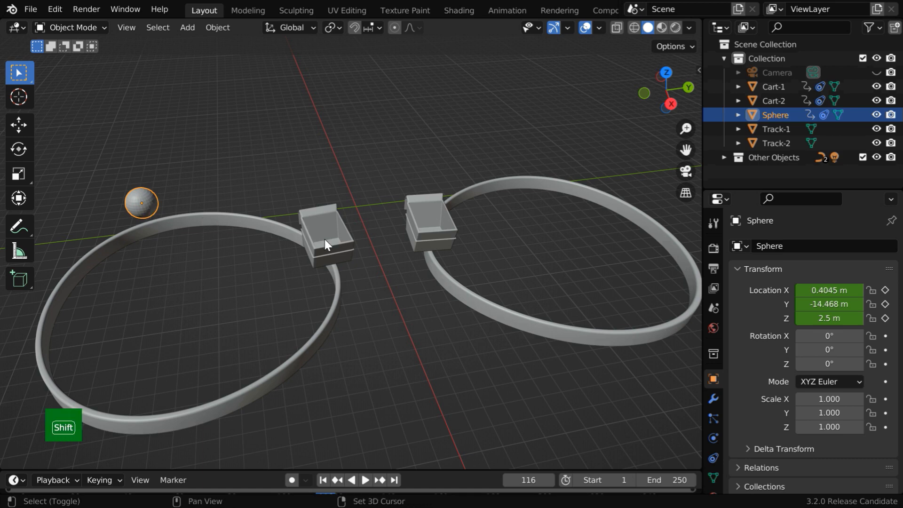
# Snap the sphere back into Cart-1, keyframe its location at frame 116, then go to frame 135
pyautogui.click(326, 236)
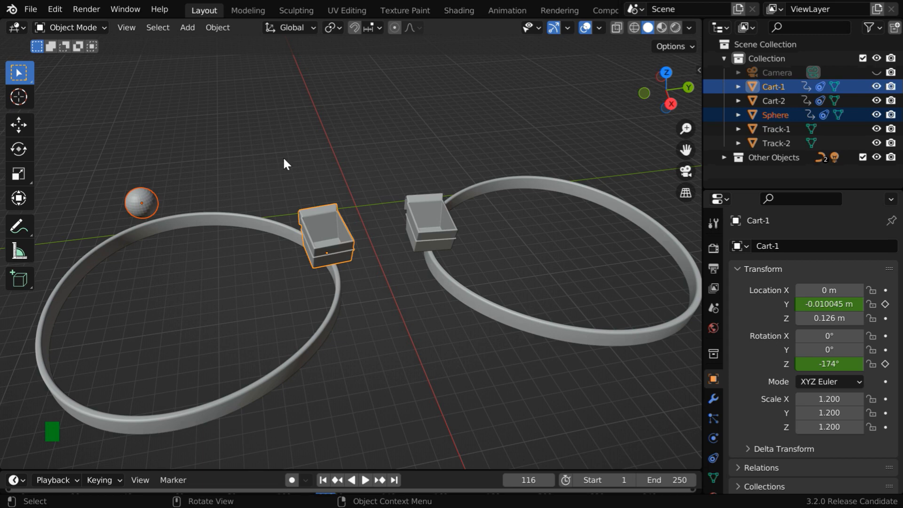
pyautogui.click(217, 28)
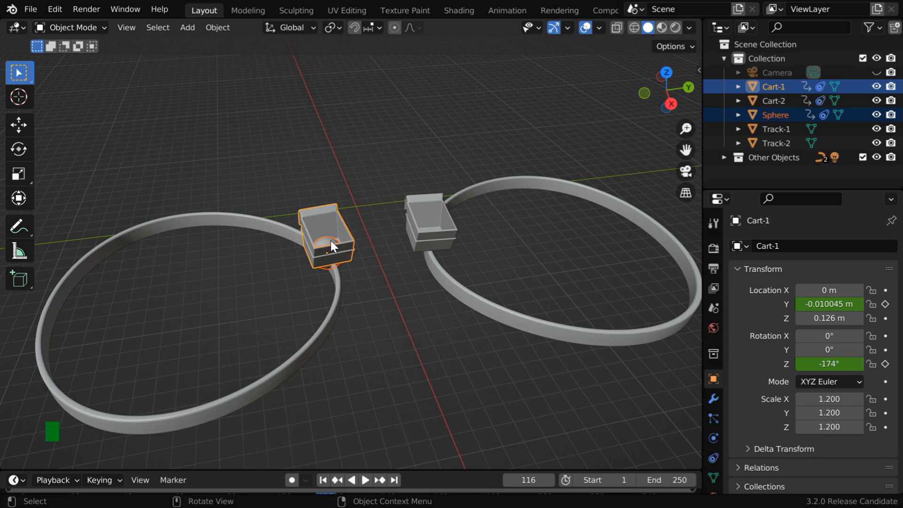
pyautogui.click(330, 248)
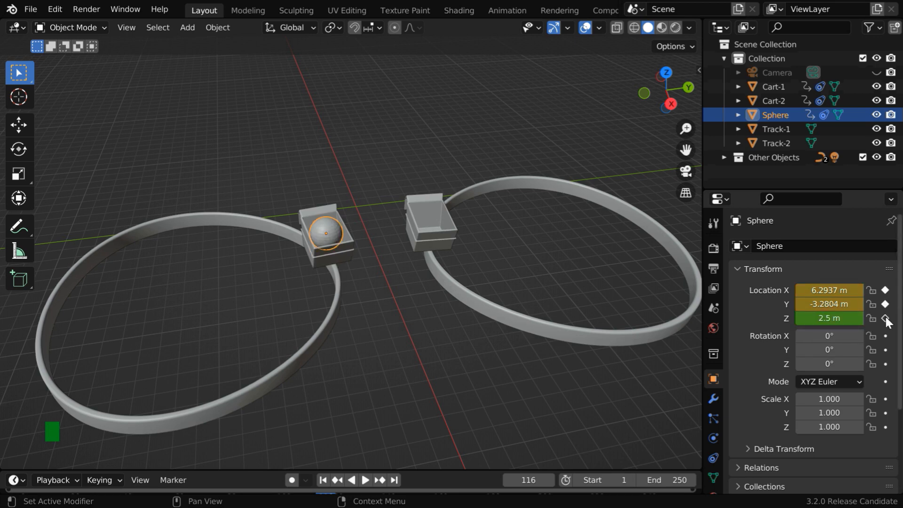
pyautogui.click(885, 318)
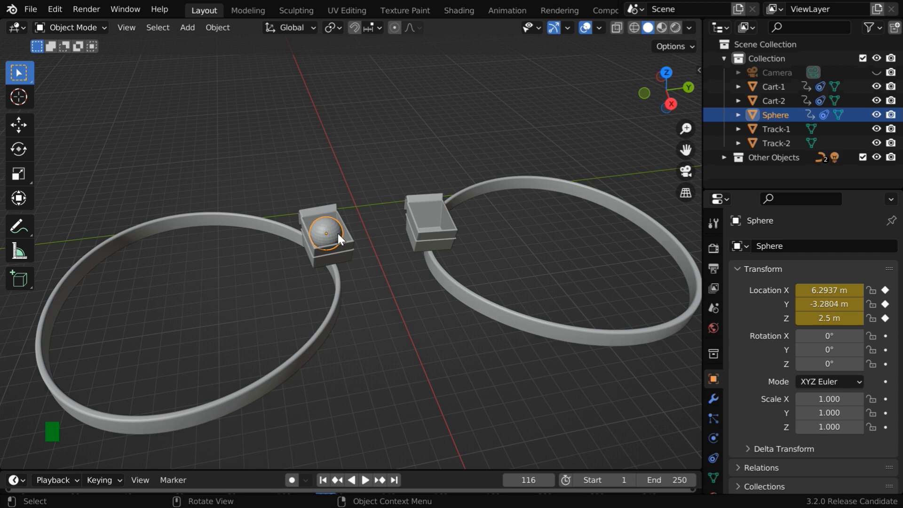
pyautogui.moveTo(339, 239)
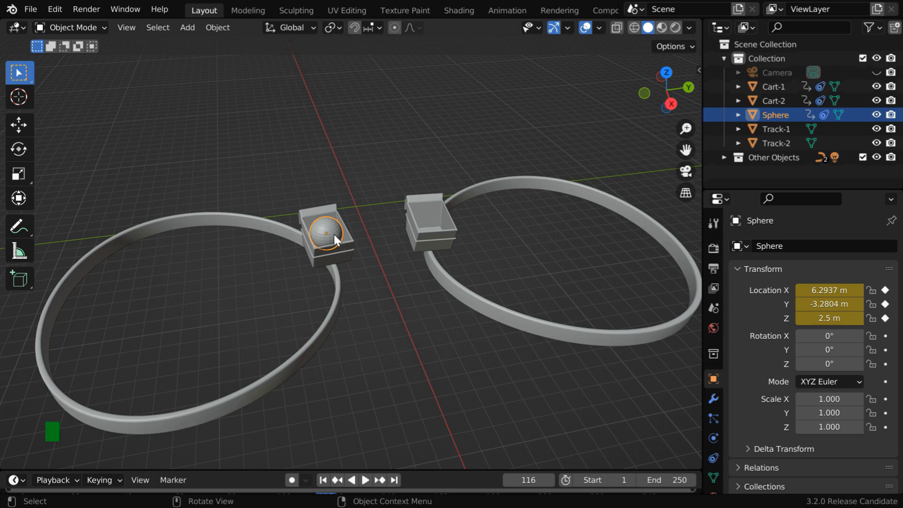
pyautogui.moveTo(354, 261)
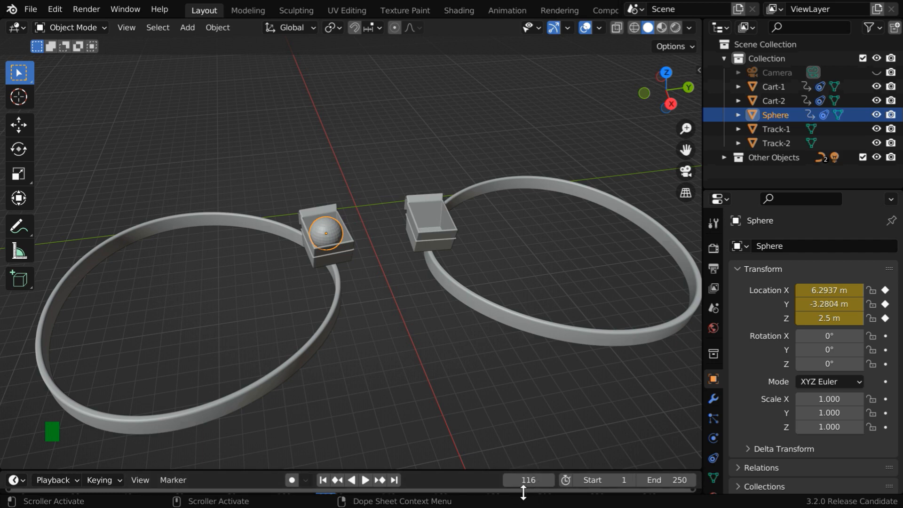
pyautogui.click(526, 480)
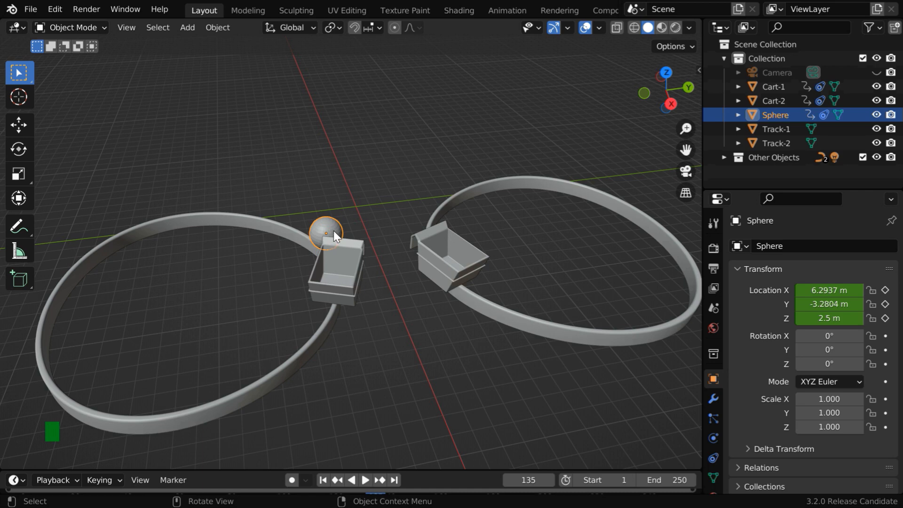
# At frame 135, snap the sphere into Cart-2, set Z to 2.5 m, and keyframe location
pyautogui.click(449, 259)
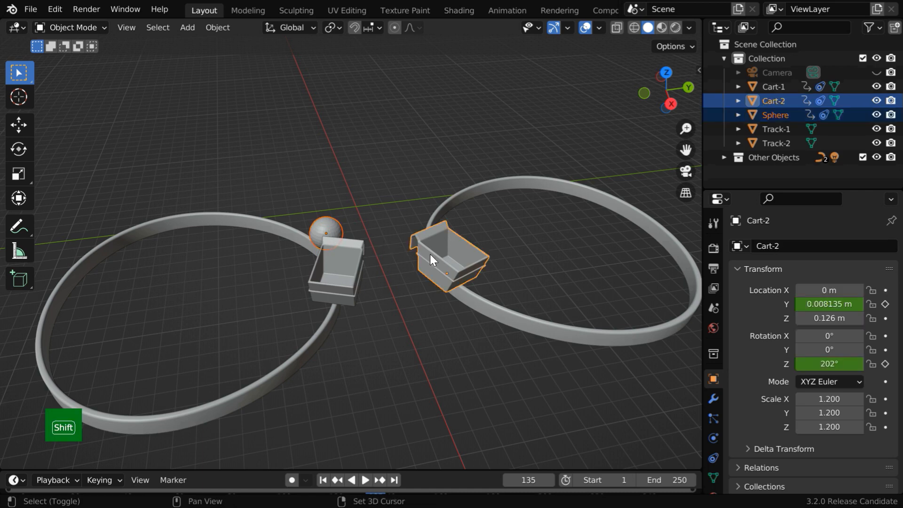
pyautogui.click(217, 27)
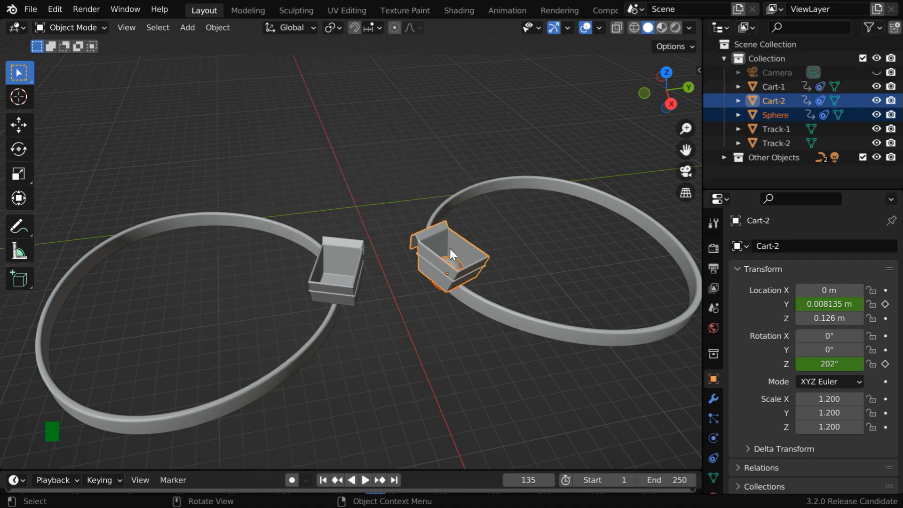
pyautogui.click(448, 273)
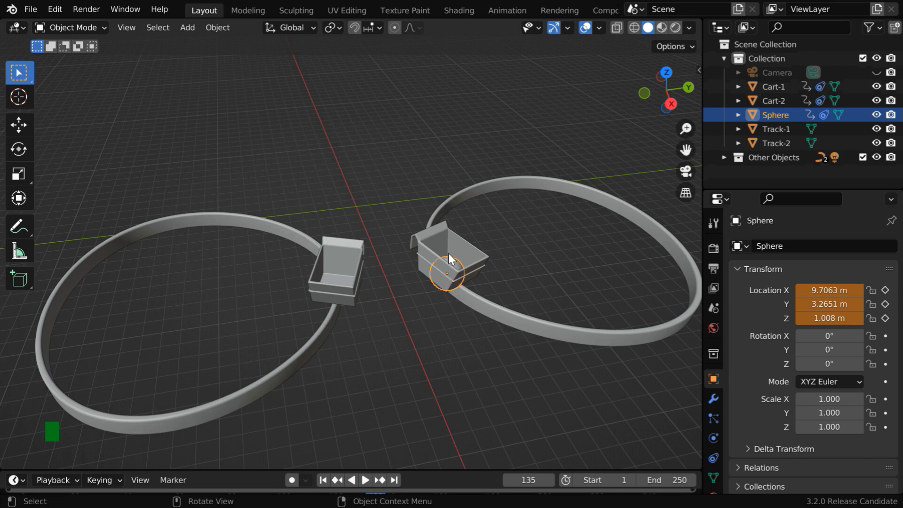
pyautogui.doubleClick(828, 318)
pyautogui.write('2.5')
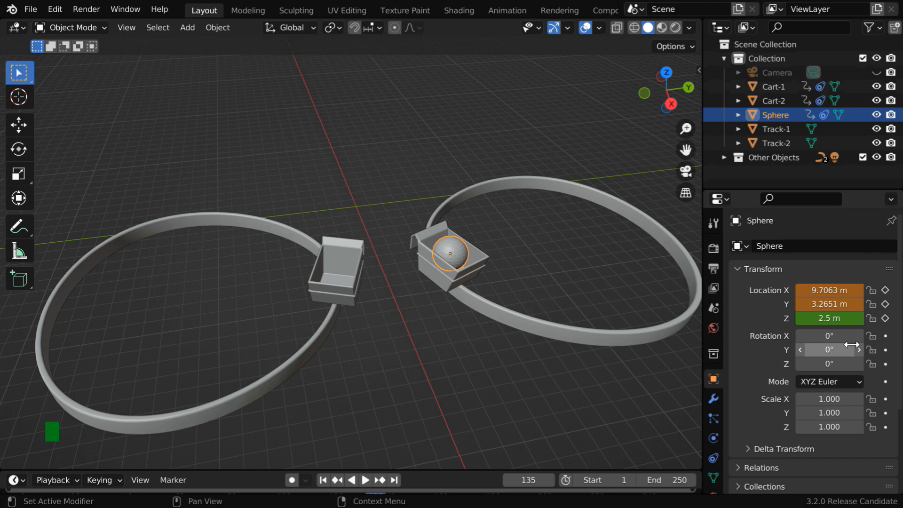
pyautogui.click(884, 303)
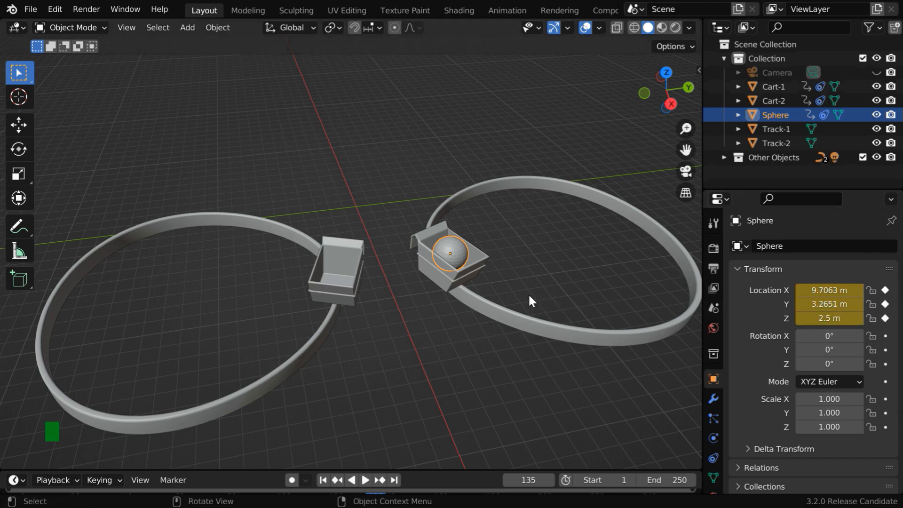
pyautogui.moveTo(452, 274)
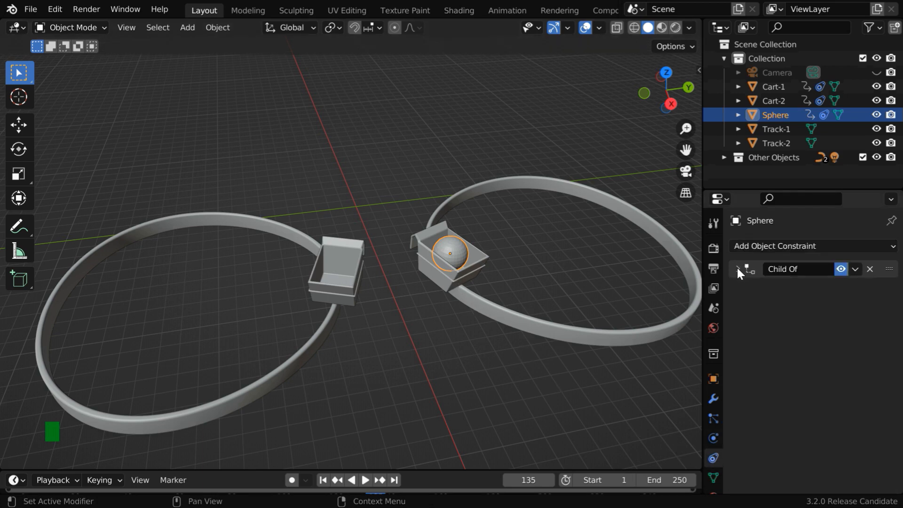
# Add a second Child Of constraint to the sphere, targeting Cart-2
pyautogui.click(812, 245)
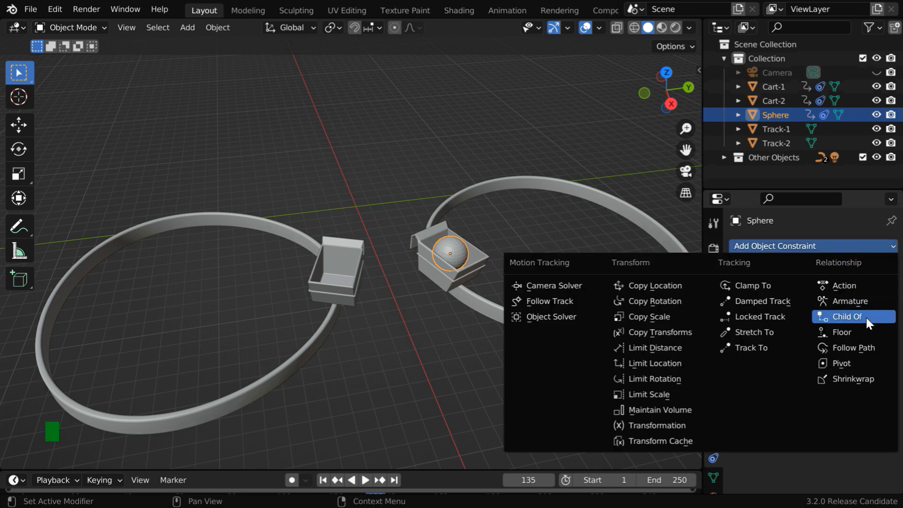
pyautogui.click(846, 316)
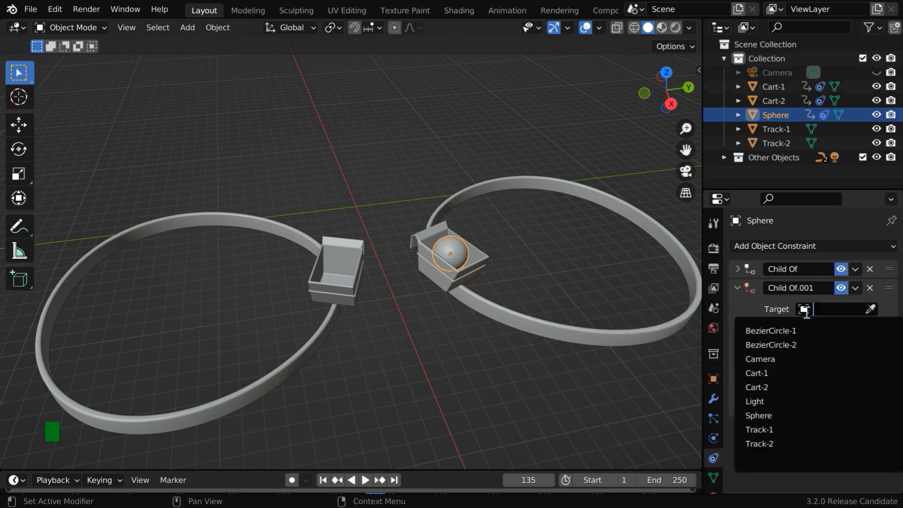
pyautogui.moveTo(756, 387)
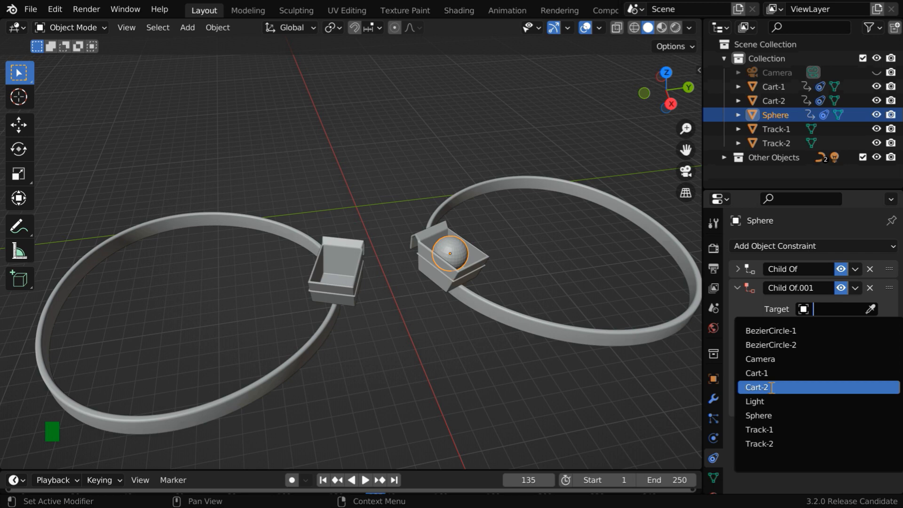
pyautogui.click(757, 386)
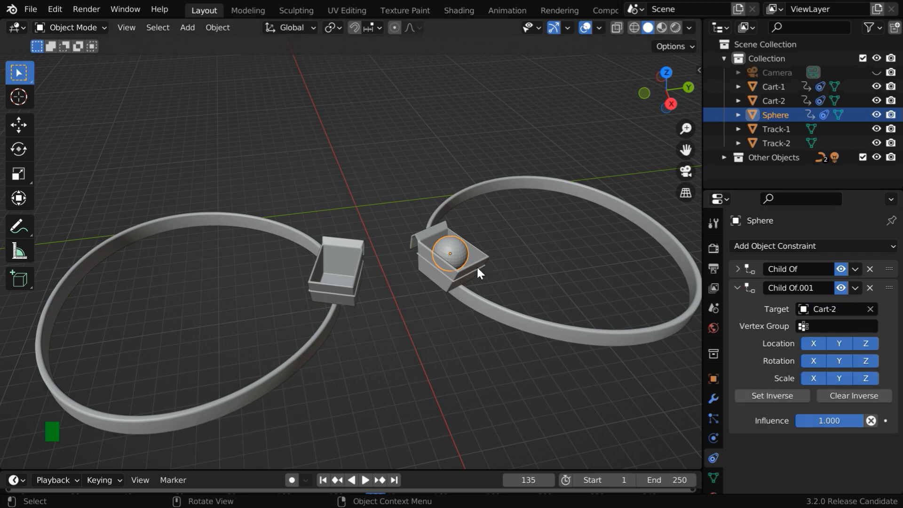
pyautogui.moveTo(526, 465)
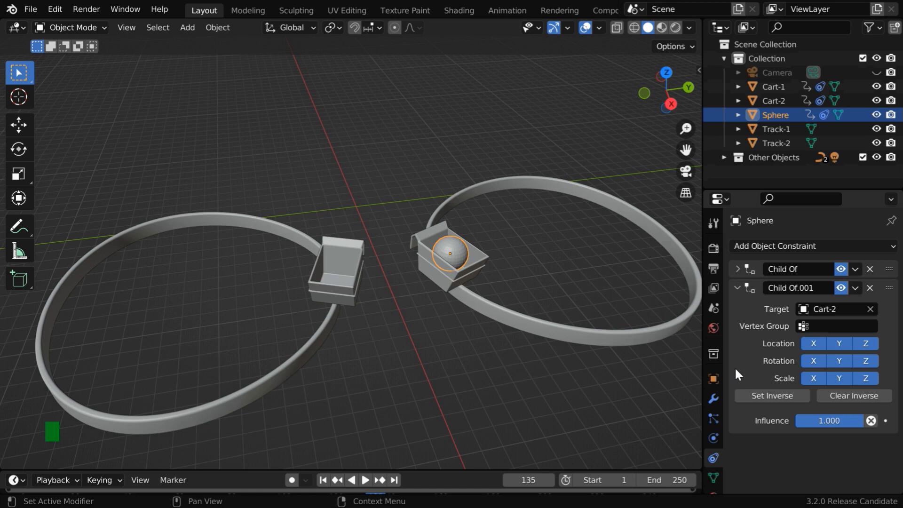
pyautogui.moveTo(739, 361)
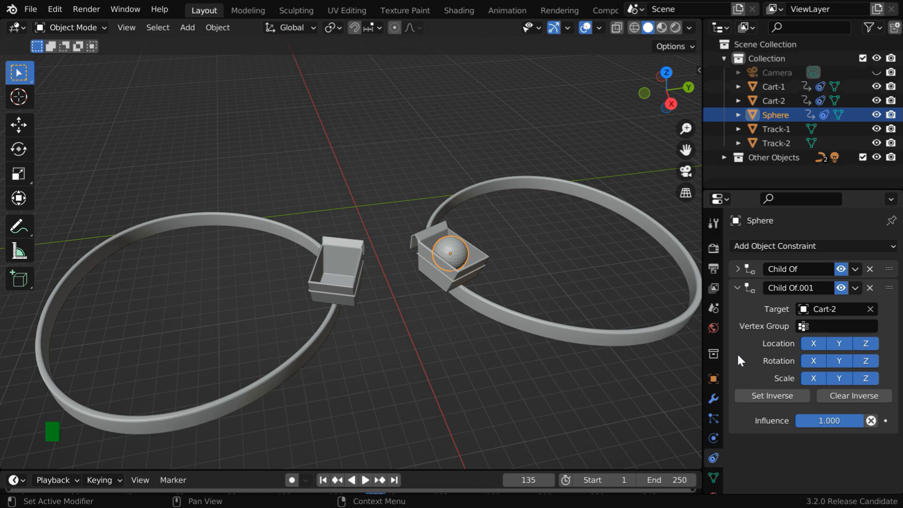
pyautogui.moveTo(743, 361)
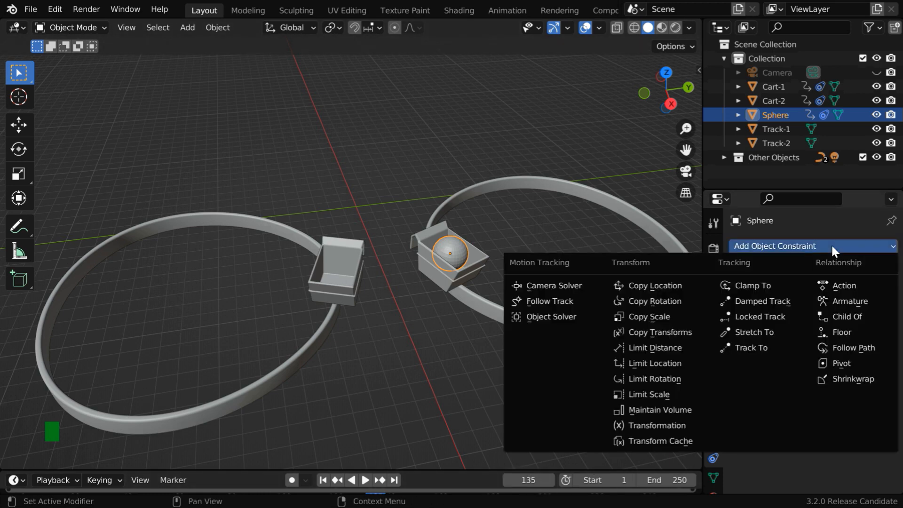
# Set the Cart-2 Child Of constraint's influence to 0.000
pyautogui.click(847, 316)
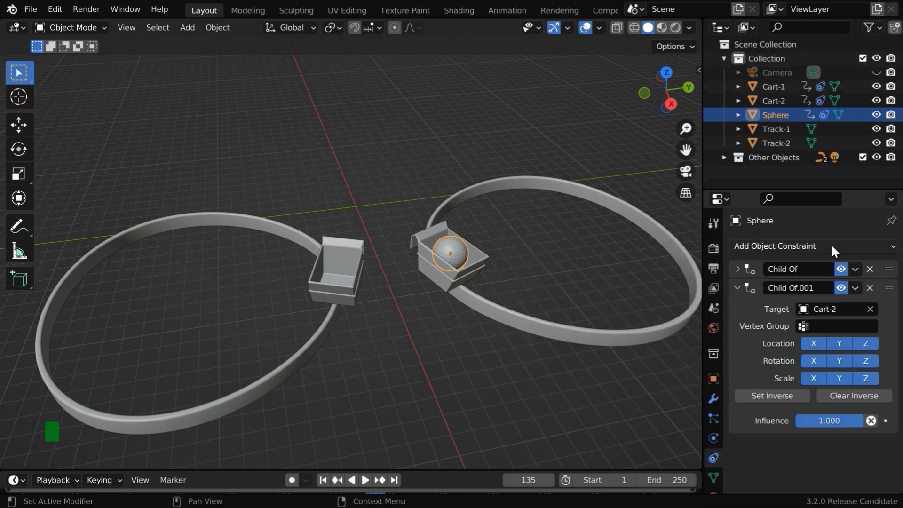
pyautogui.moveTo(823, 436)
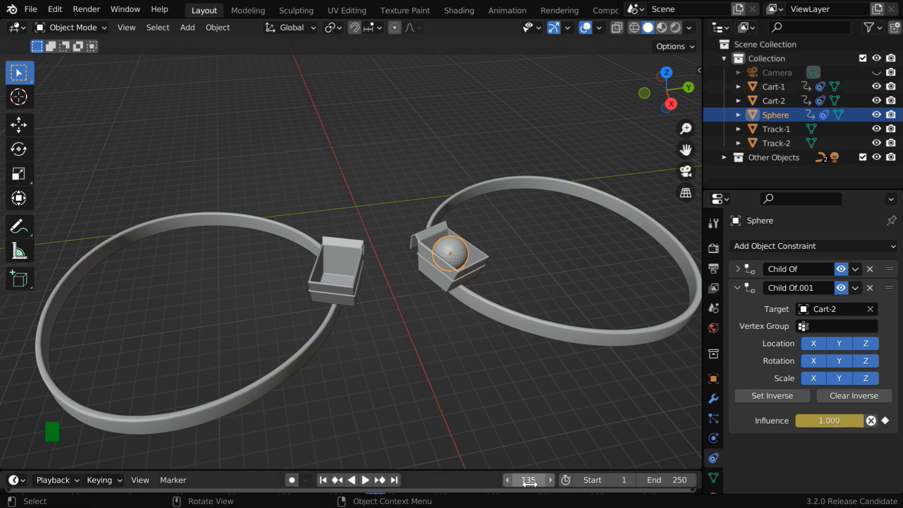
pyautogui.doubleClick(828, 420)
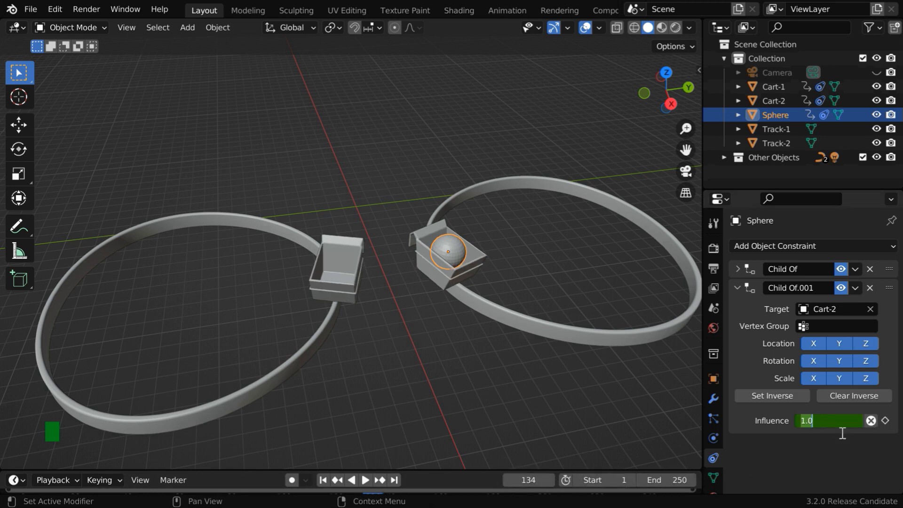
pyautogui.write('0.000')
pyautogui.click(528, 479)
pyautogui.write('110')
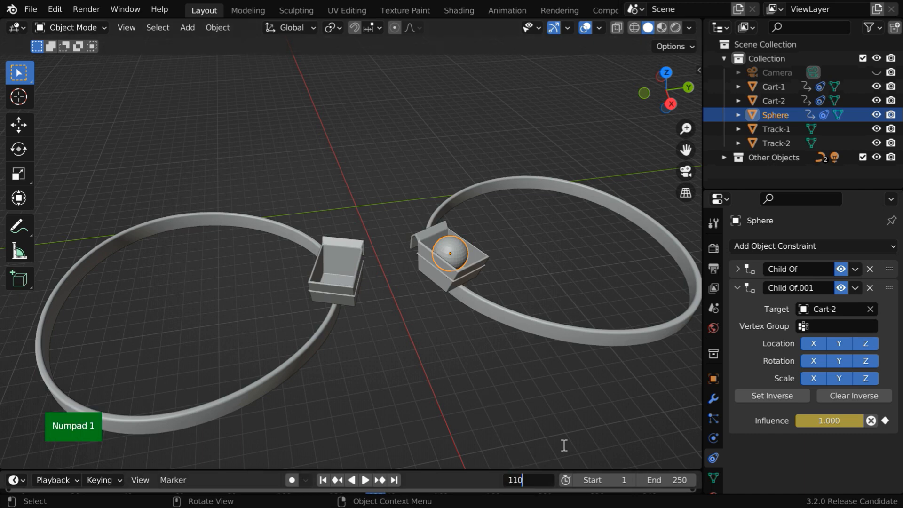
# At frame 120, raise the sphere to Location Z 5 m and keyframe its location
pyautogui.click(364, 480)
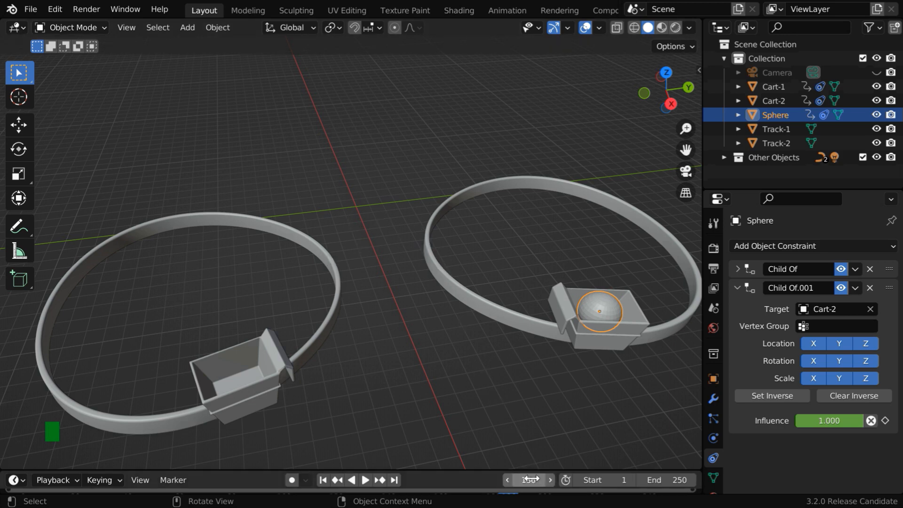
pyautogui.press('KP_1')
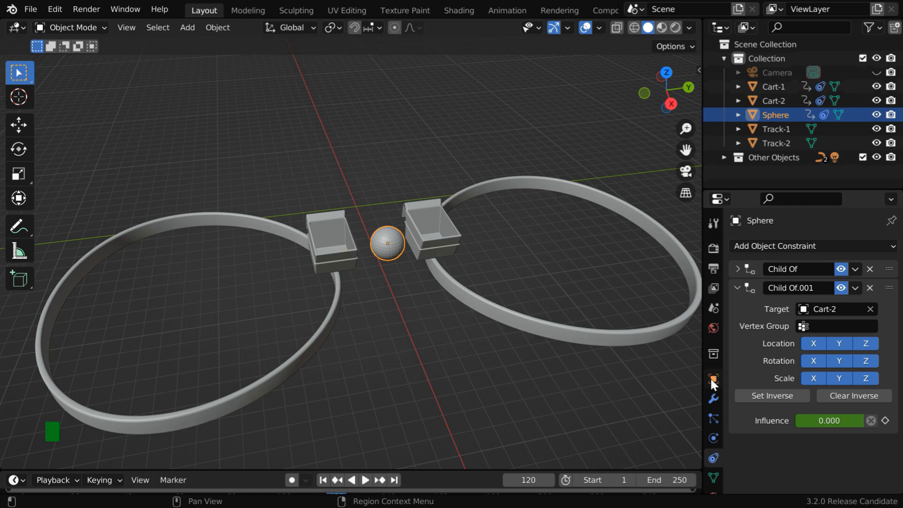
pyautogui.click(712, 378)
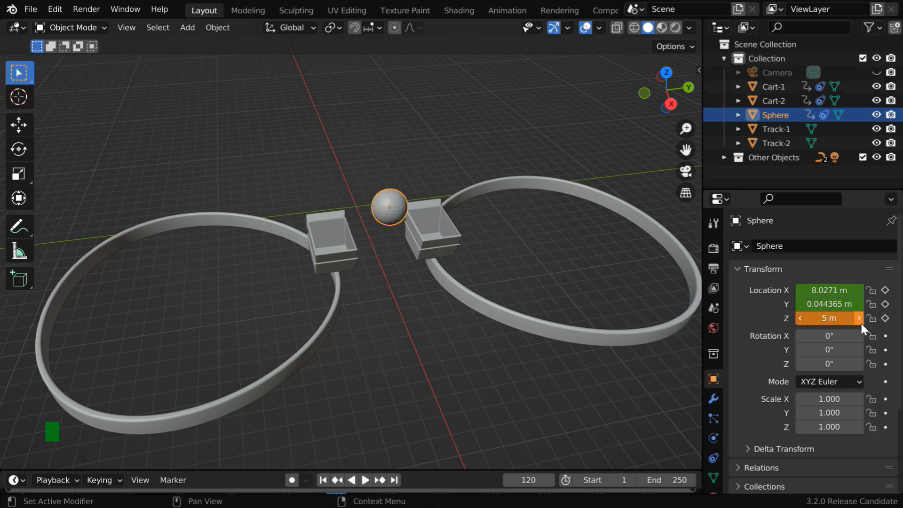
pyautogui.click(828, 318)
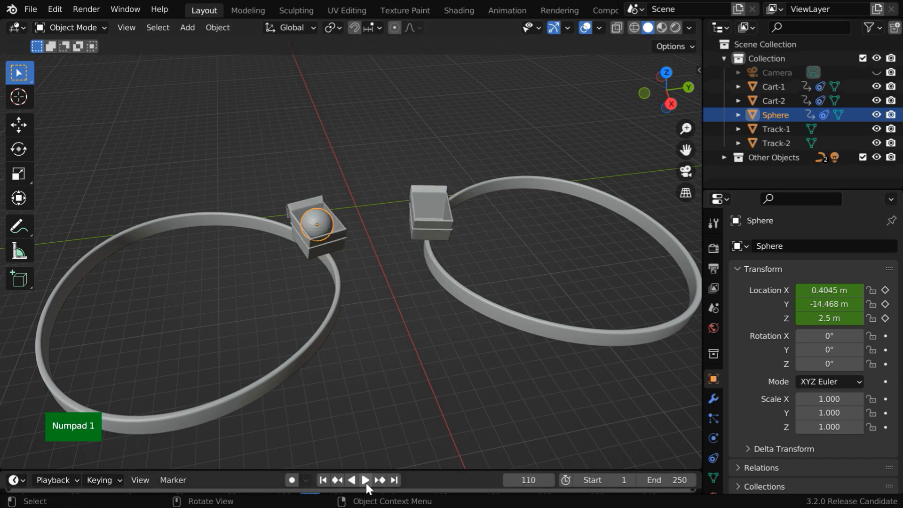
# Start Timeline playback and deselect the sphere while it rides in Cart-1
pyautogui.click(364, 480)
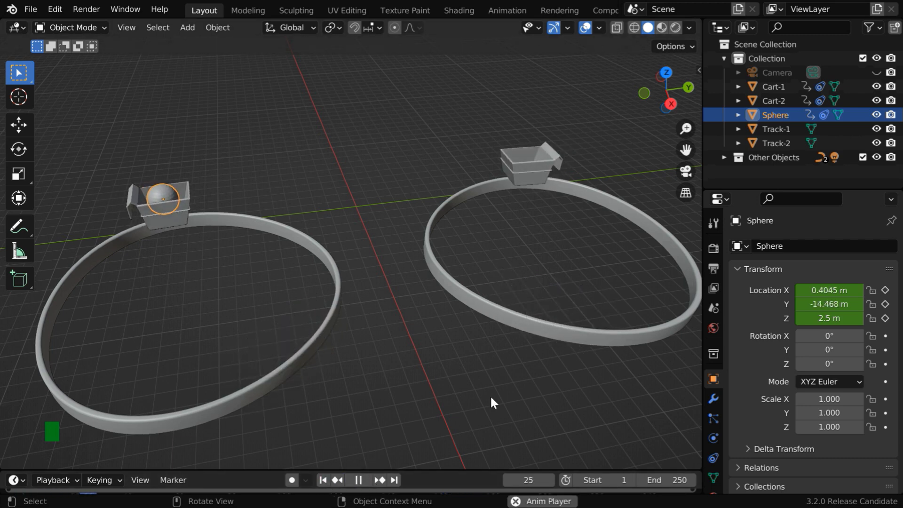
pyautogui.click(357, 480)
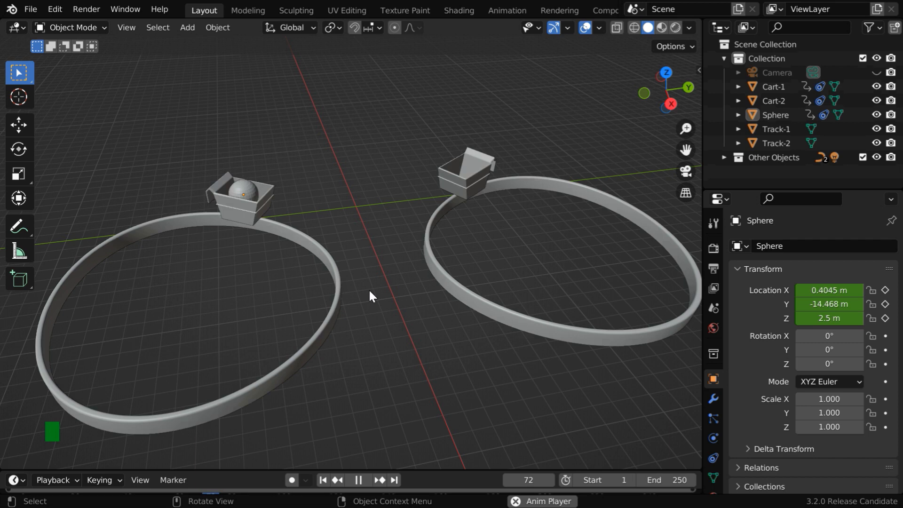